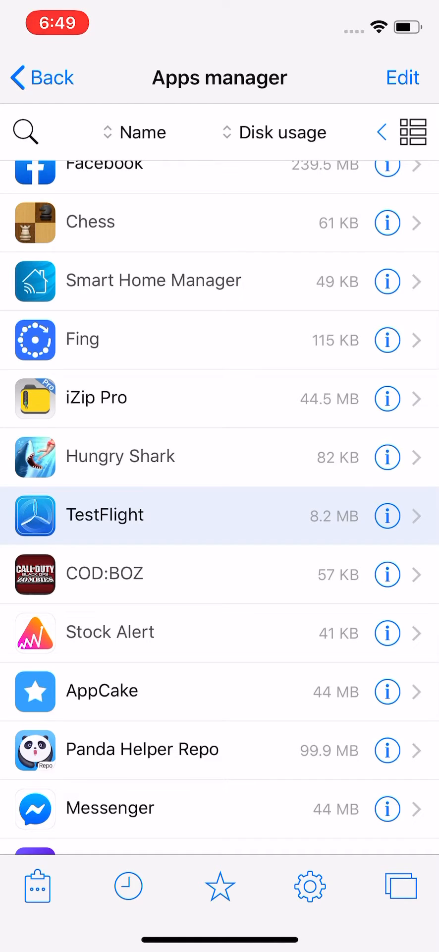
# Step: Go back to the installed apps list, open TestFlight's data container, then enter Library
pyautogui.scroll(-3)
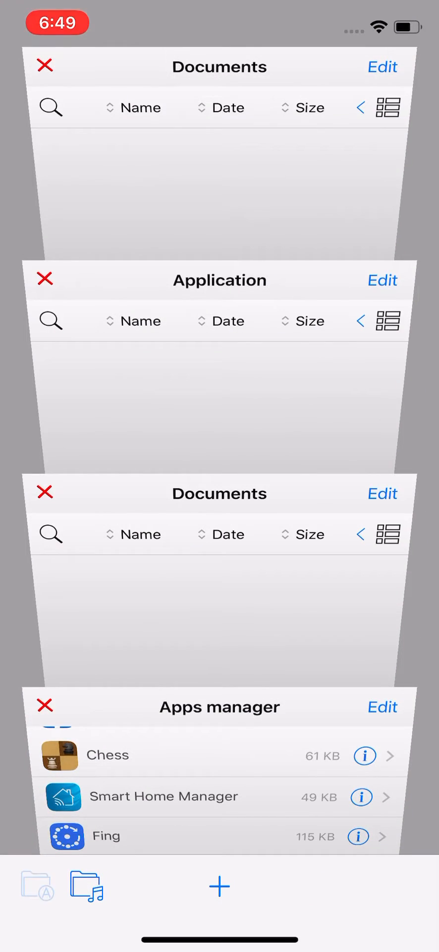
pyautogui.click(220, 706)
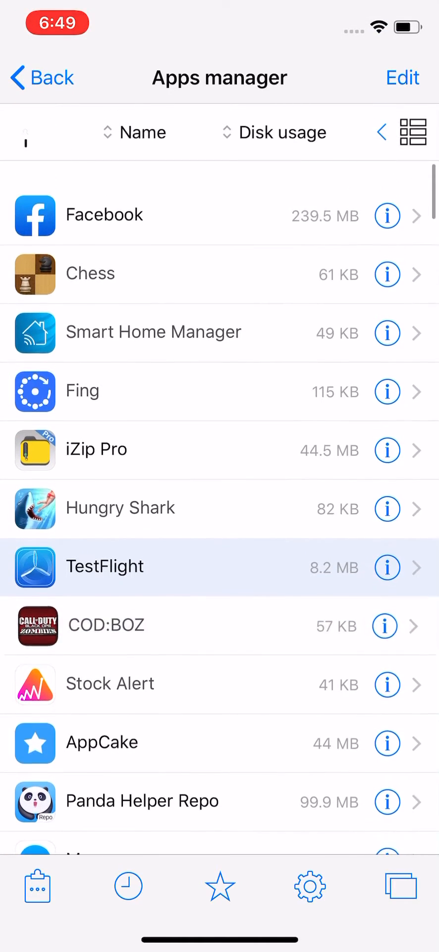
pyautogui.click(103, 566)
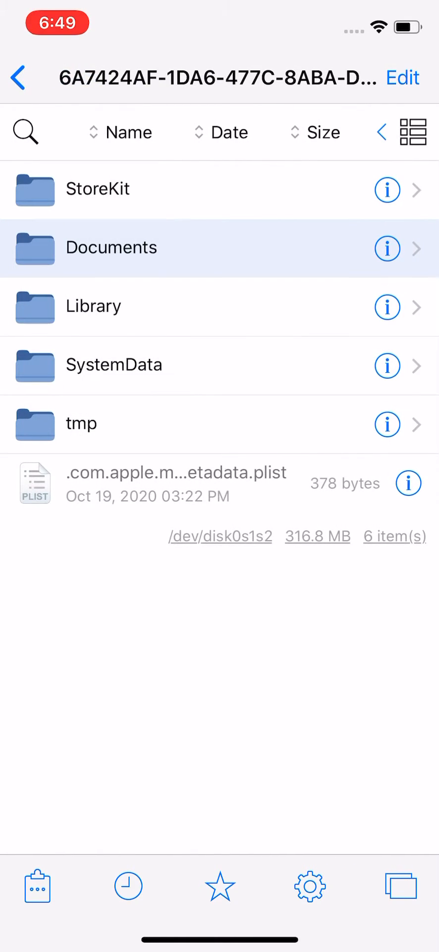
pyautogui.click(95, 306)
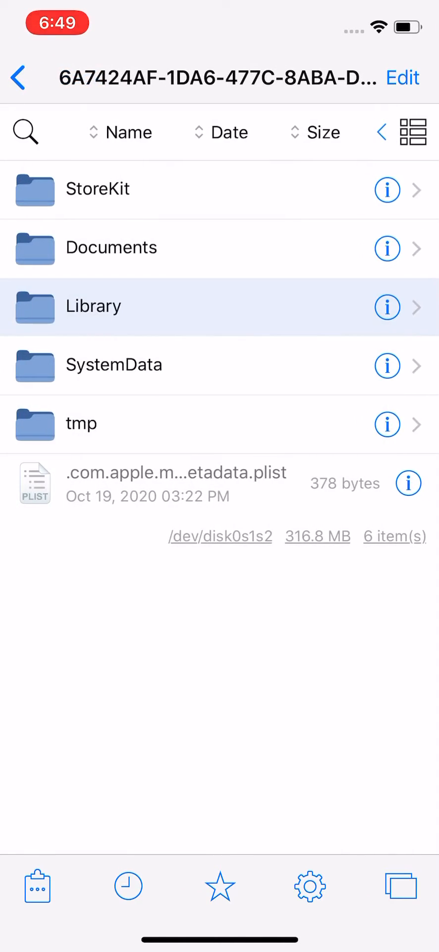
# Step: Open com.apple.TestFlight.metrics plist in the editor and scroll down through its entries
pyautogui.click(176, 482)
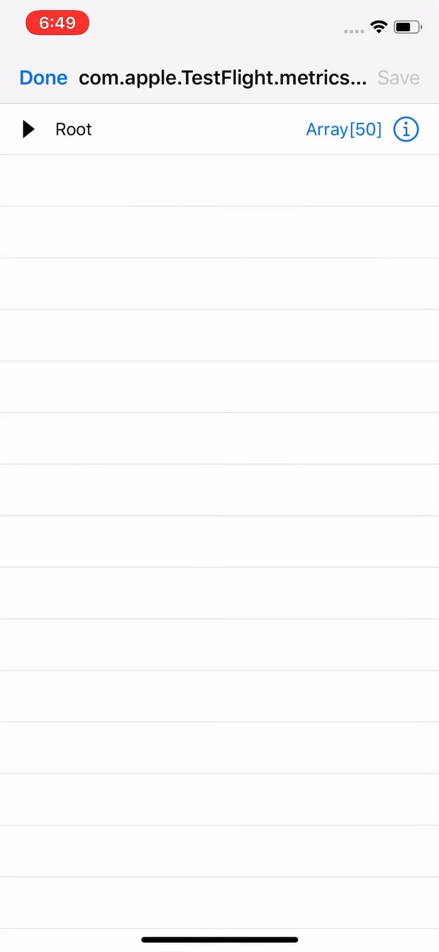
pyautogui.scroll(-3)
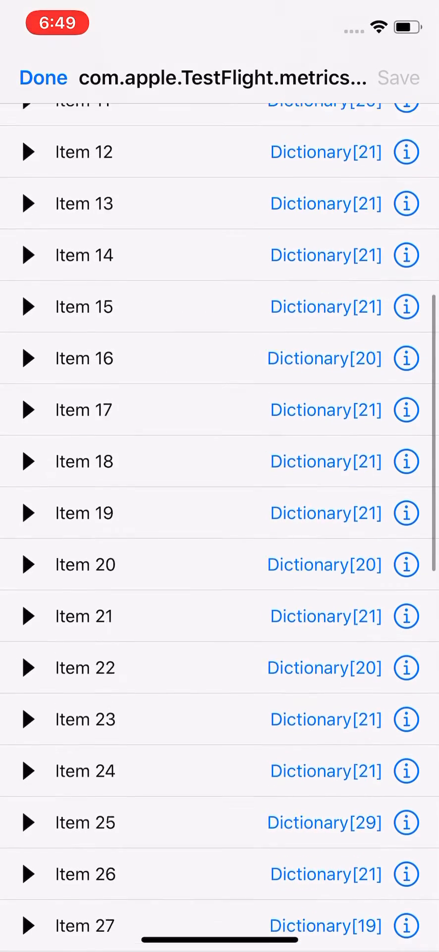
pyautogui.scroll(-3)
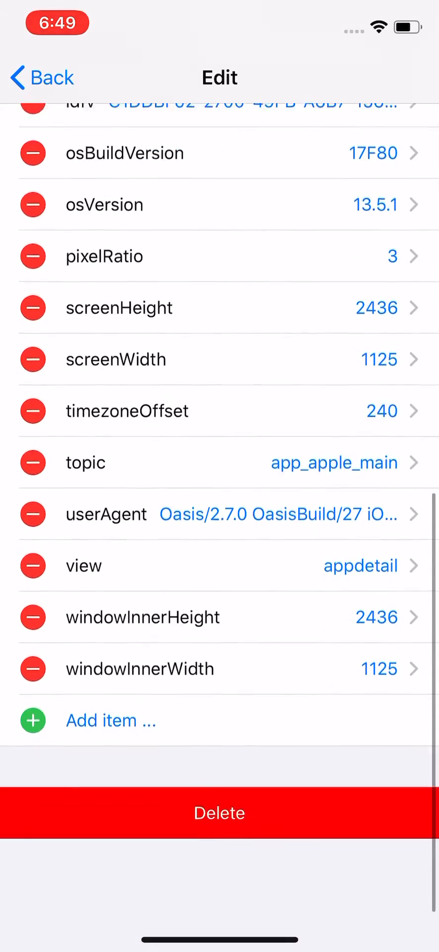
pyautogui.scroll(-3)
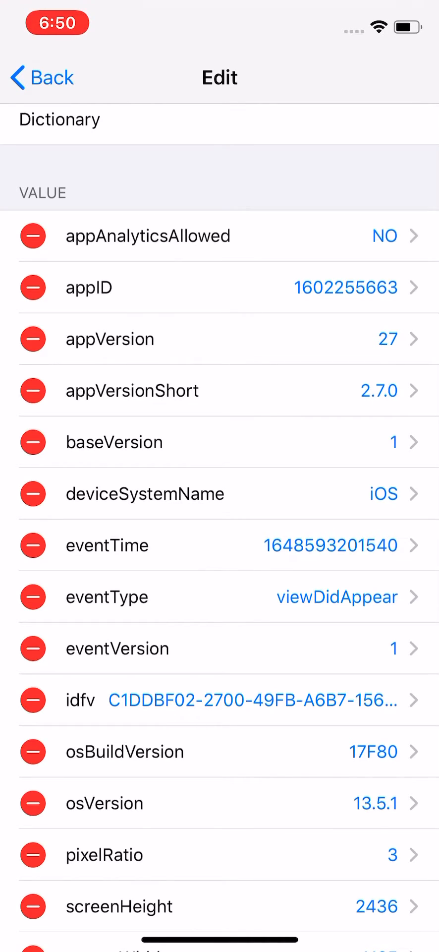
pyautogui.scroll(-3)
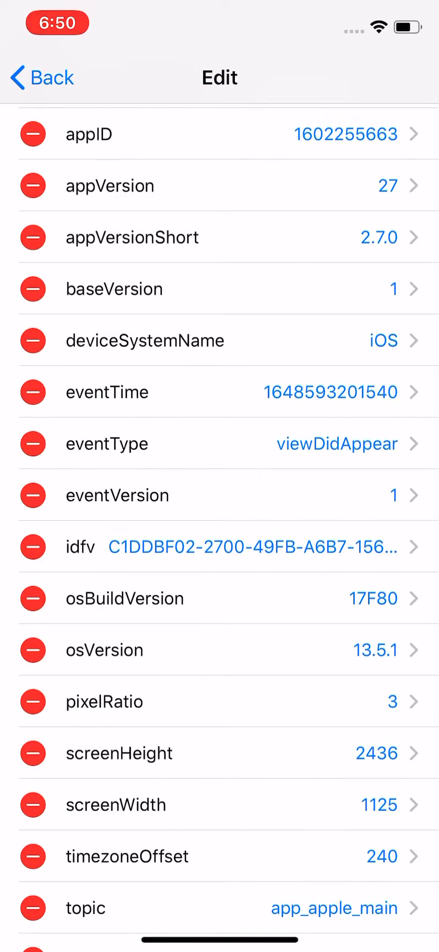
pyautogui.scroll(-3)
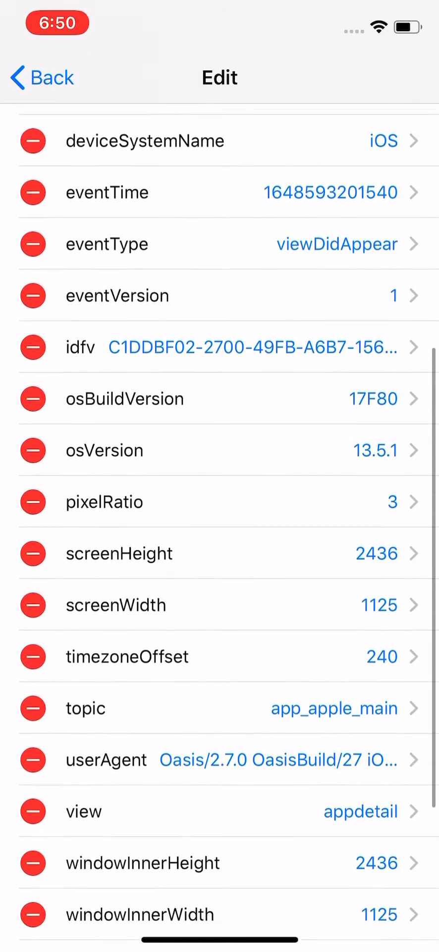
pyautogui.scroll(-3)
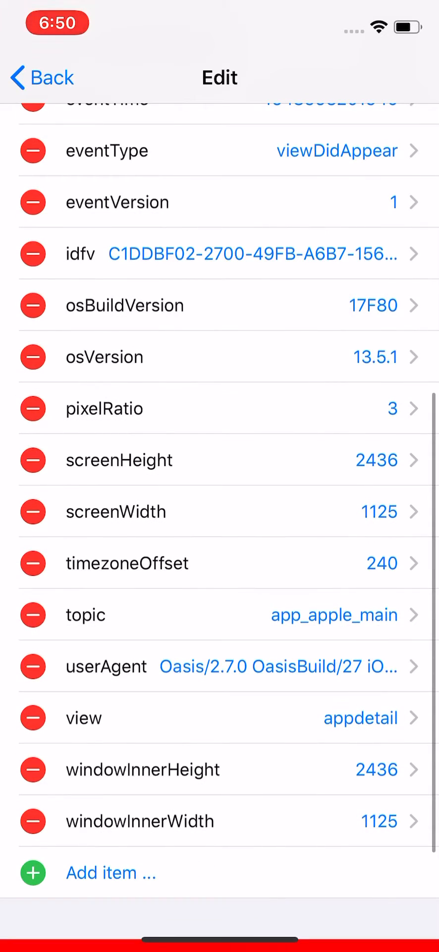
pyautogui.scroll(-3)
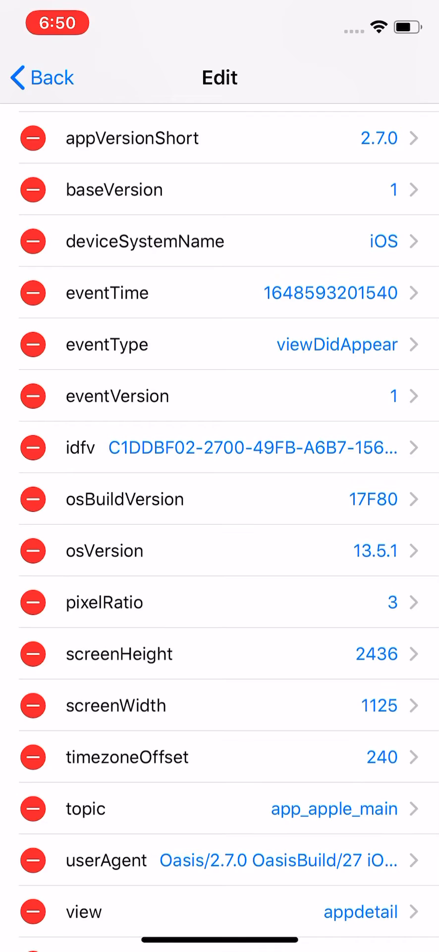
pyautogui.scroll(-3)
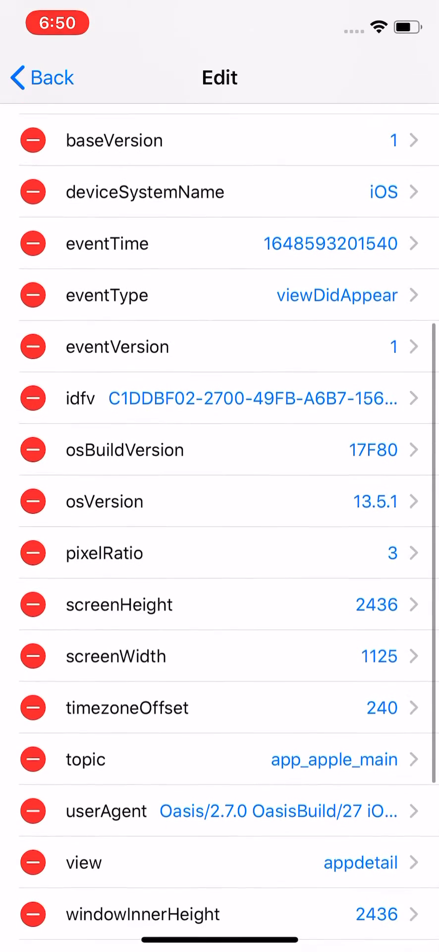
pyautogui.scroll(-3)
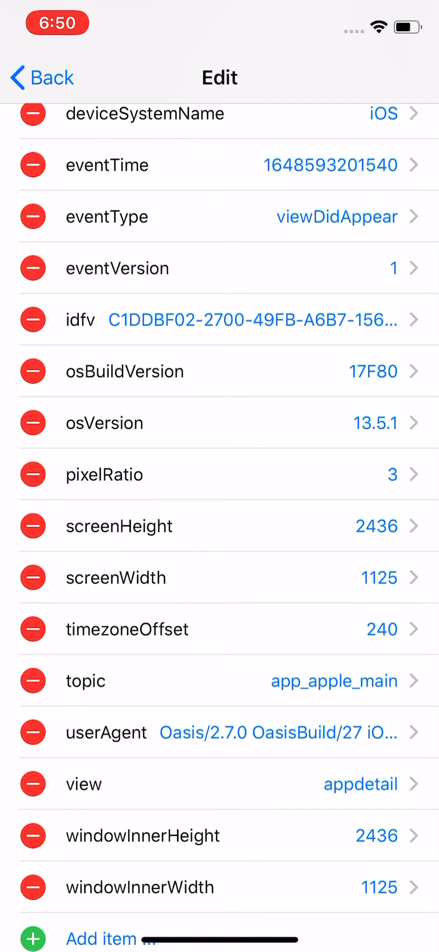
pyautogui.scroll(-3)
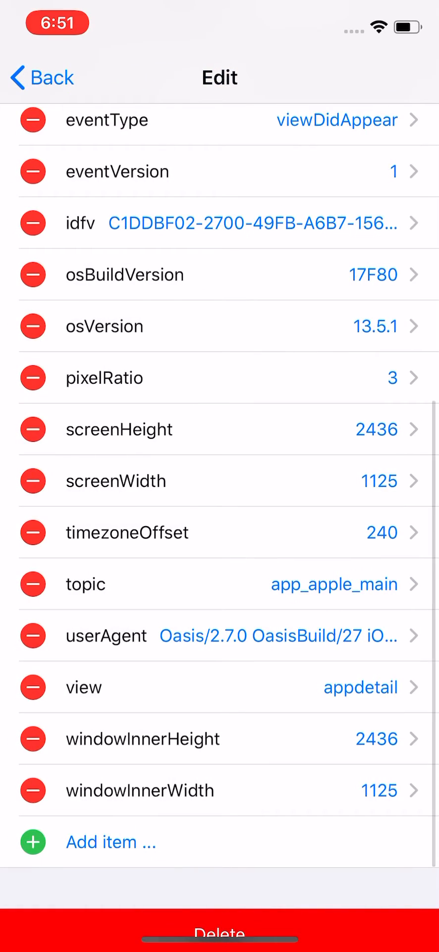
pyautogui.scroll(-3)
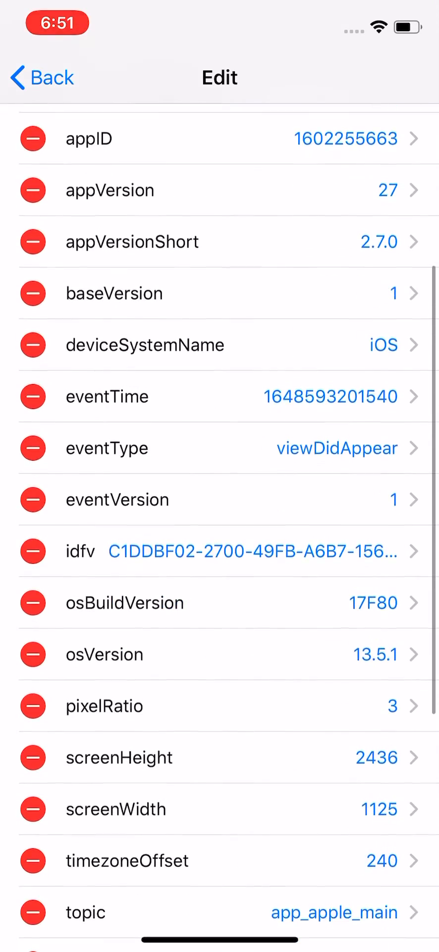
pyautogui.scroll(-3)
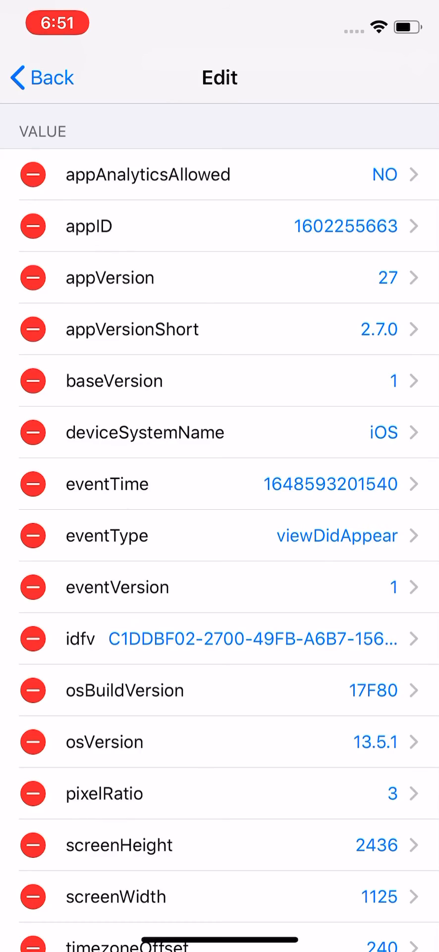
pyautogui.scroll(-3)
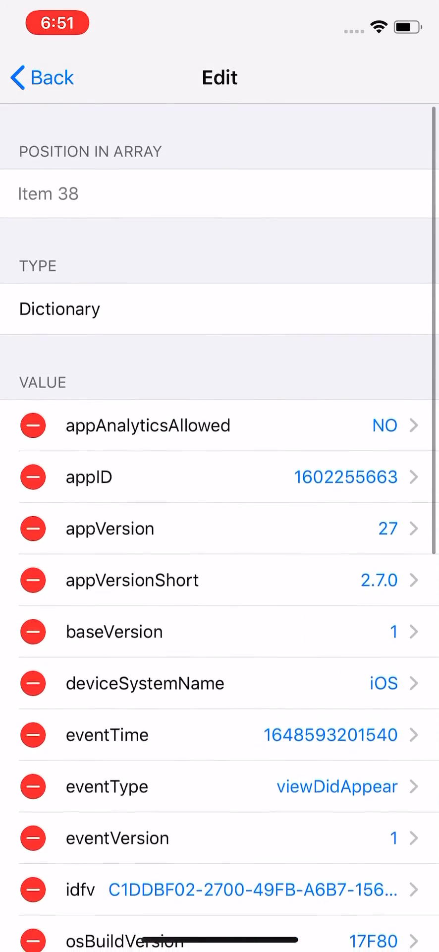
pyautogui.scroll(-3)
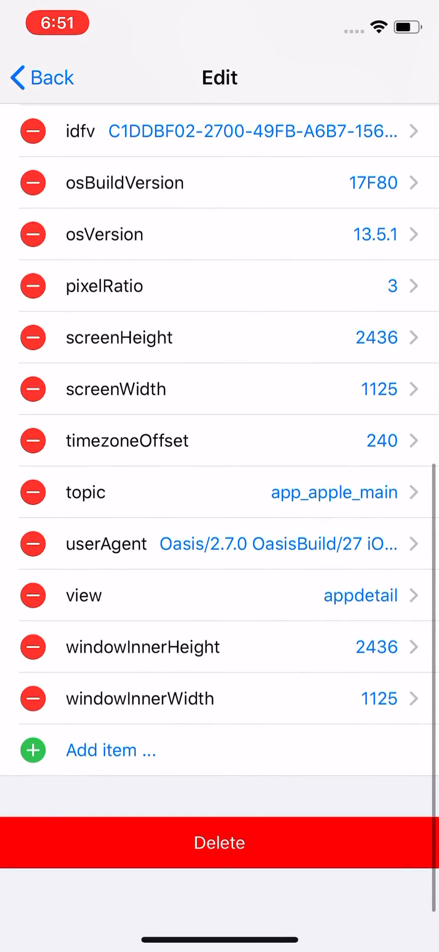